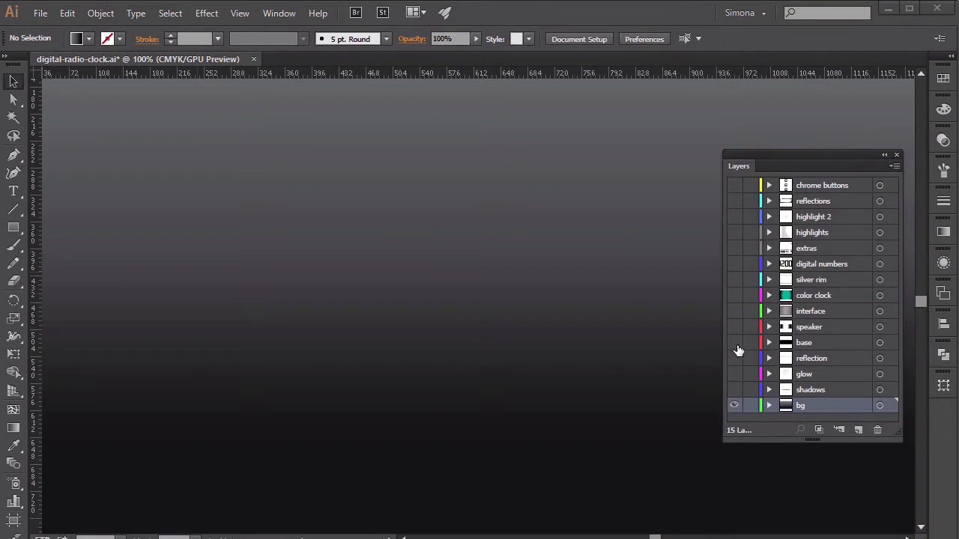
- Make the base body, upper layers, speakers and LCD display layers visible one by one
click(735, 342)
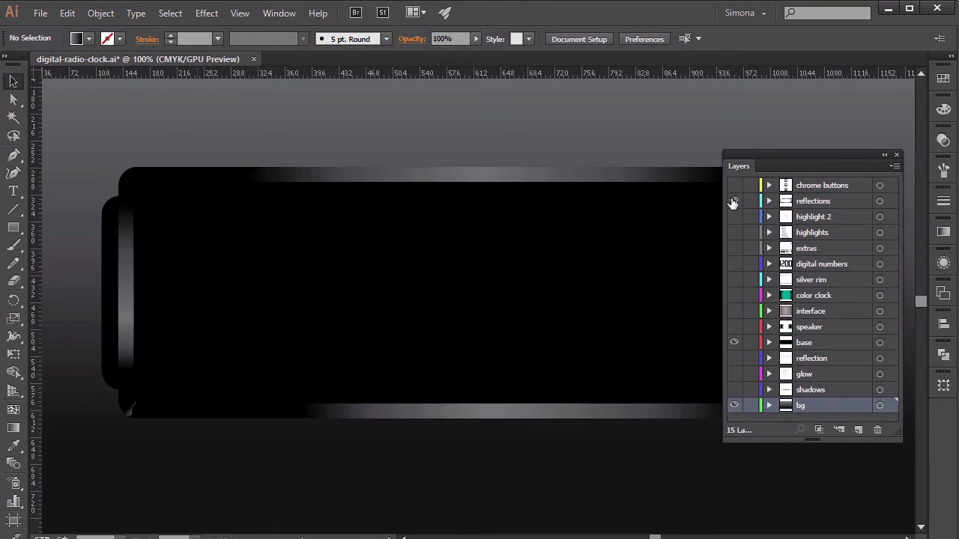
click(734, 201)
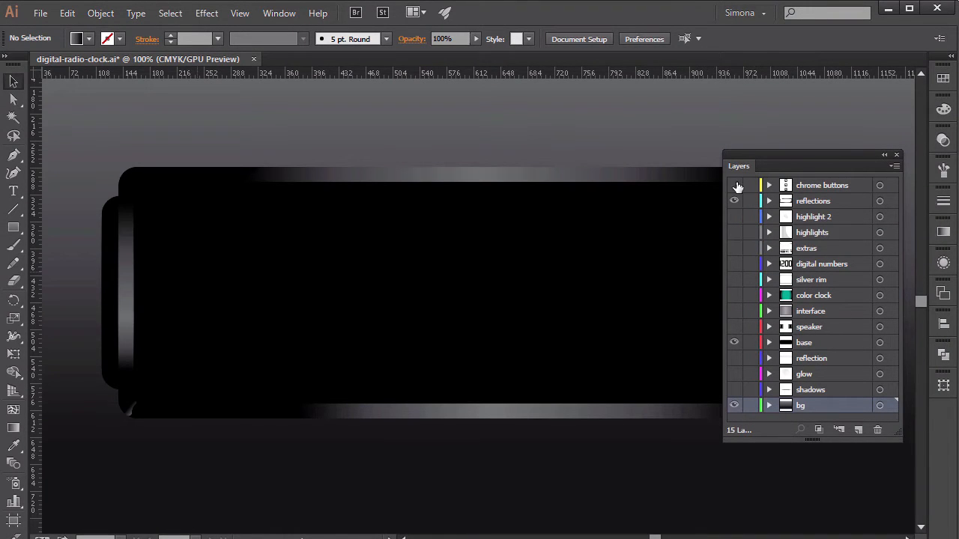
click(734, 186)
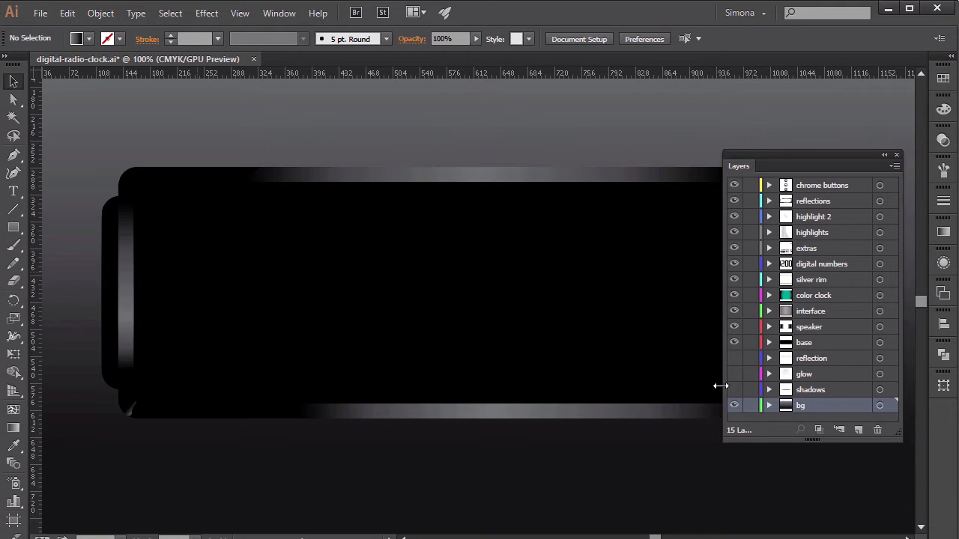
click(735, 358)
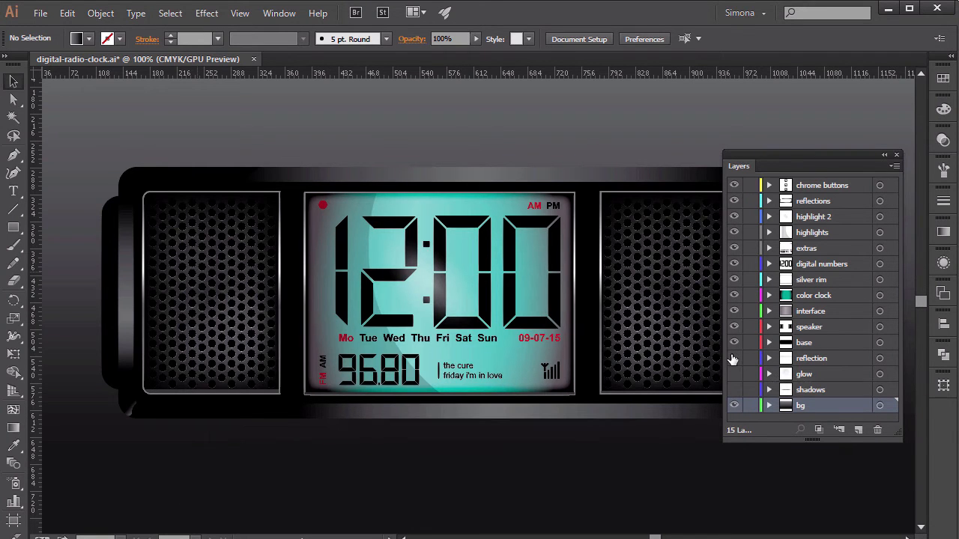
click(735, 358)
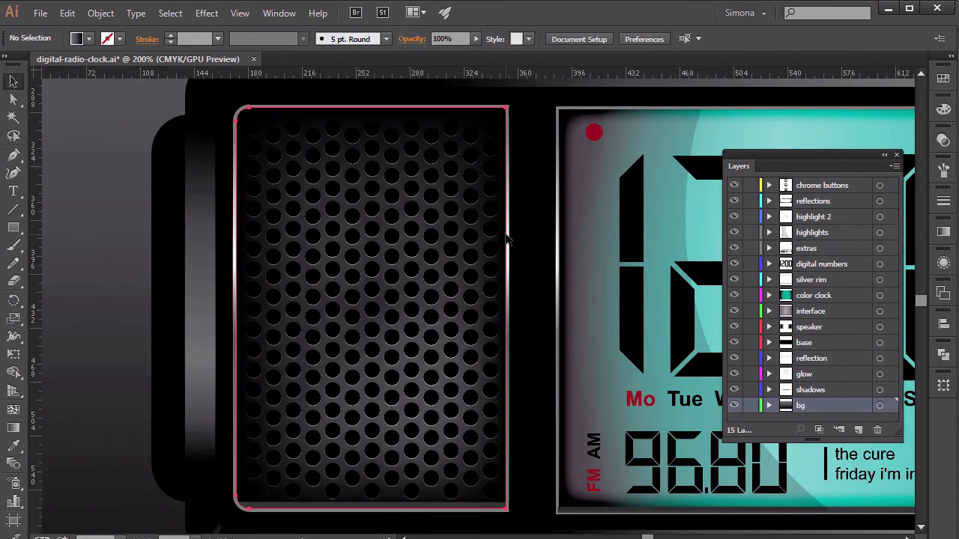
- Expand the speaker layer to list its groups and rectangle sublayers
click(769, 326)
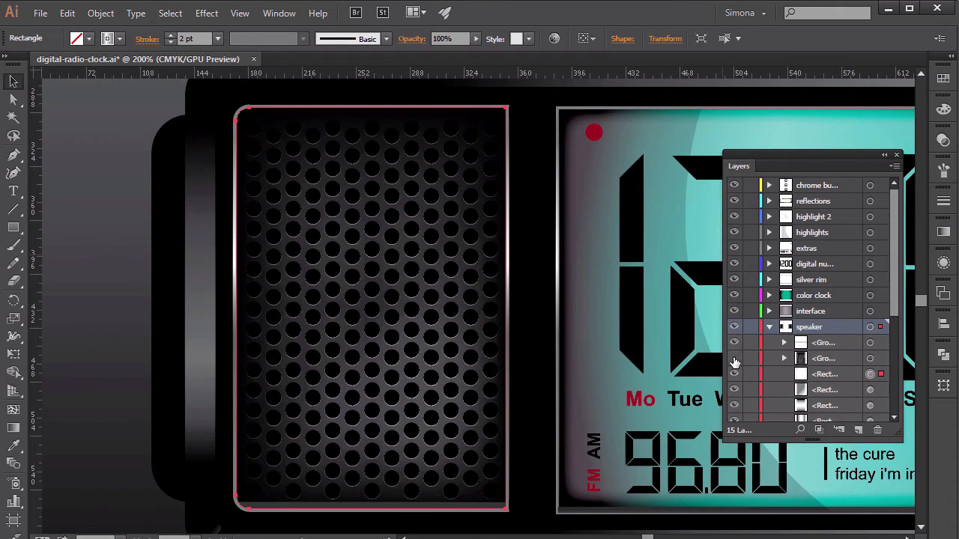
scroll(down, 3)
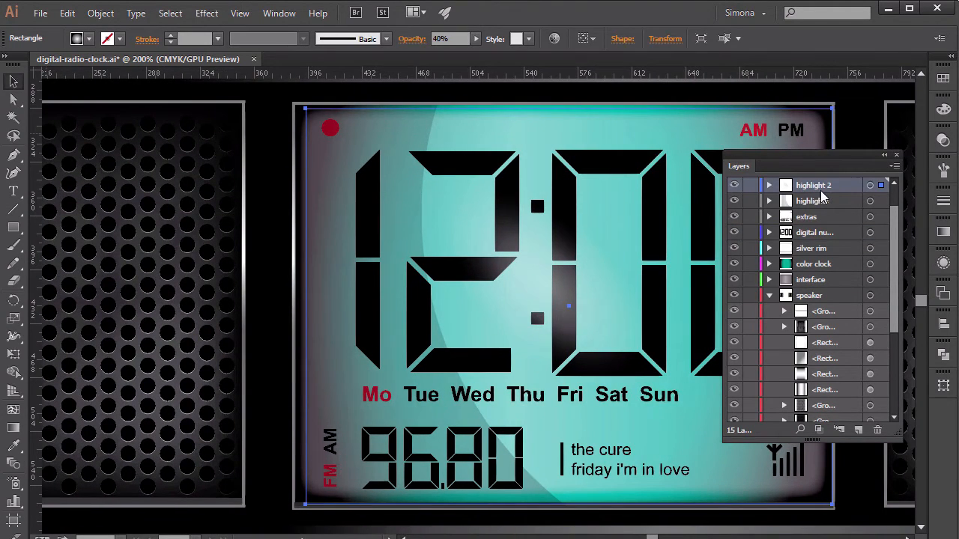
click(734, 201)
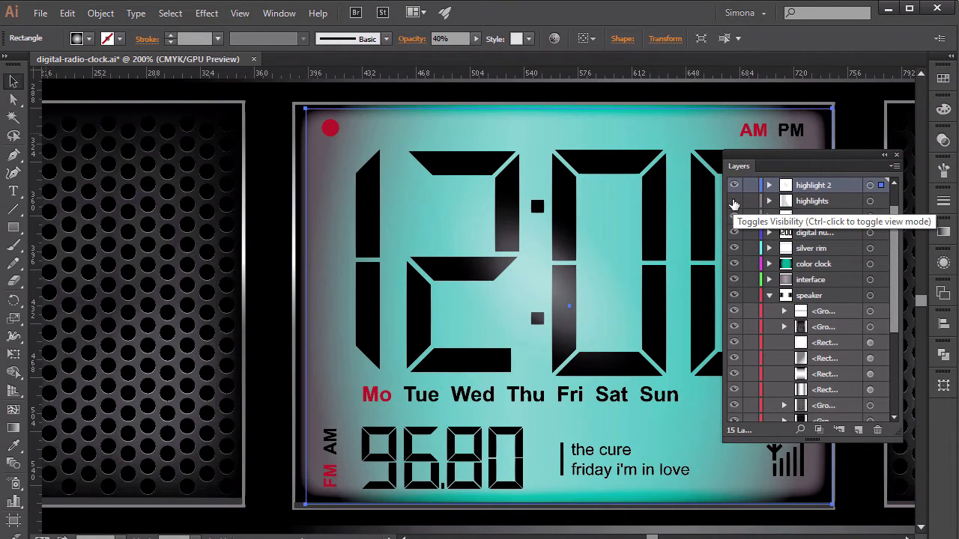
scroll(down, 3)
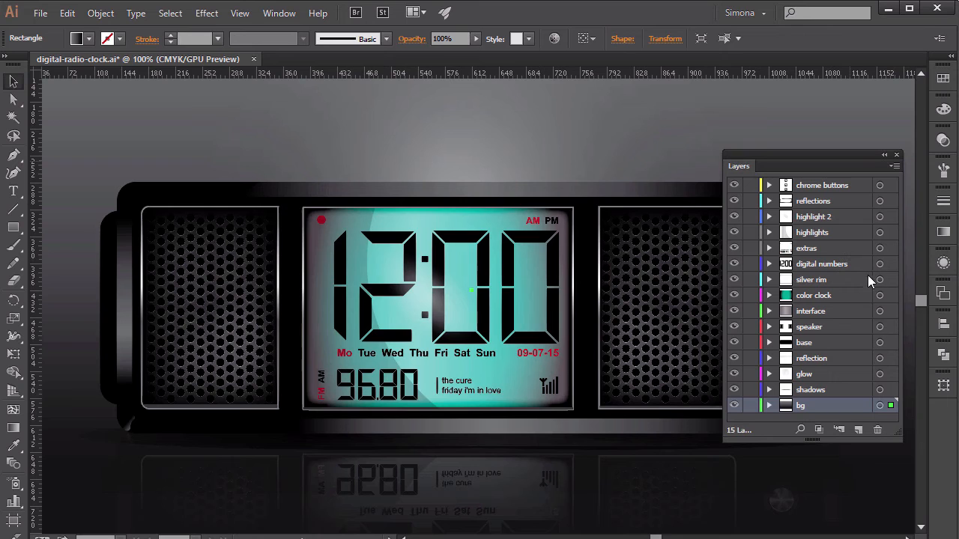
mouse_move(839, 386)
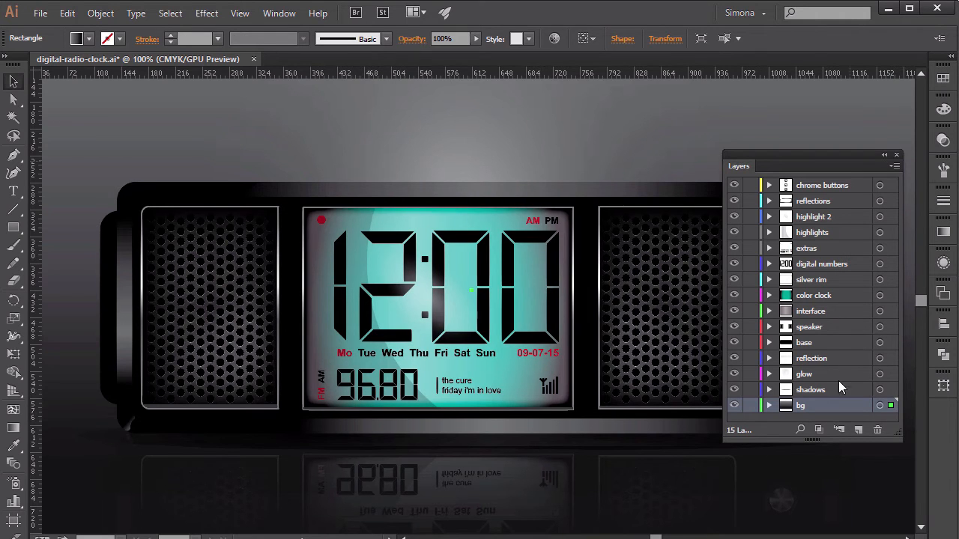